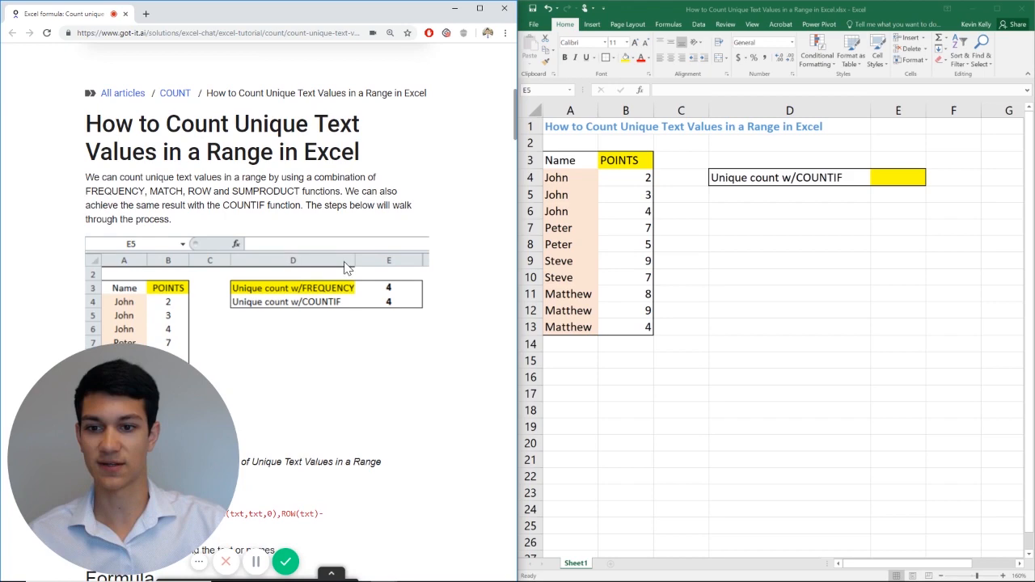
# Scroll the got-it.ai article down to the 'Applying the COUNTIF Function' section.
pyautogui.scroll(-3)
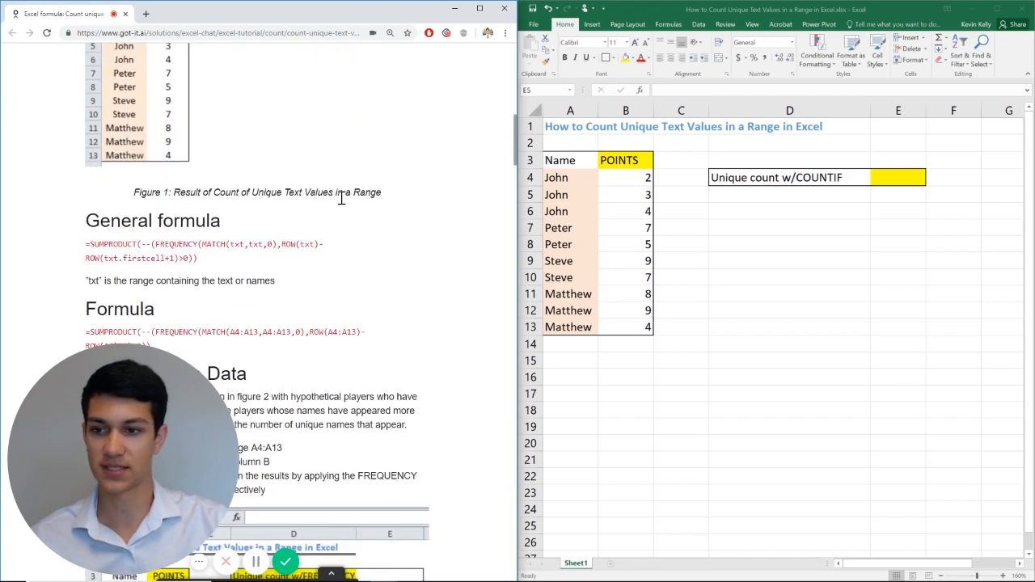
pyautogui.scroll(-3)
pyautogui.write('=')
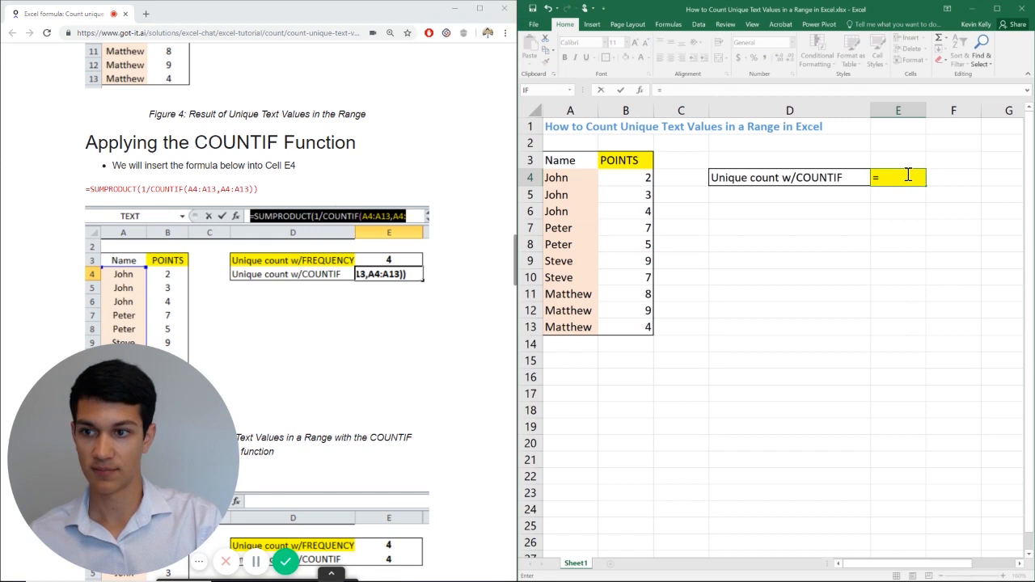
# Type =SUMPRODUCT(1/COUNTIF( into cell E4 with autocomplete.
pyautogui.write('sum')
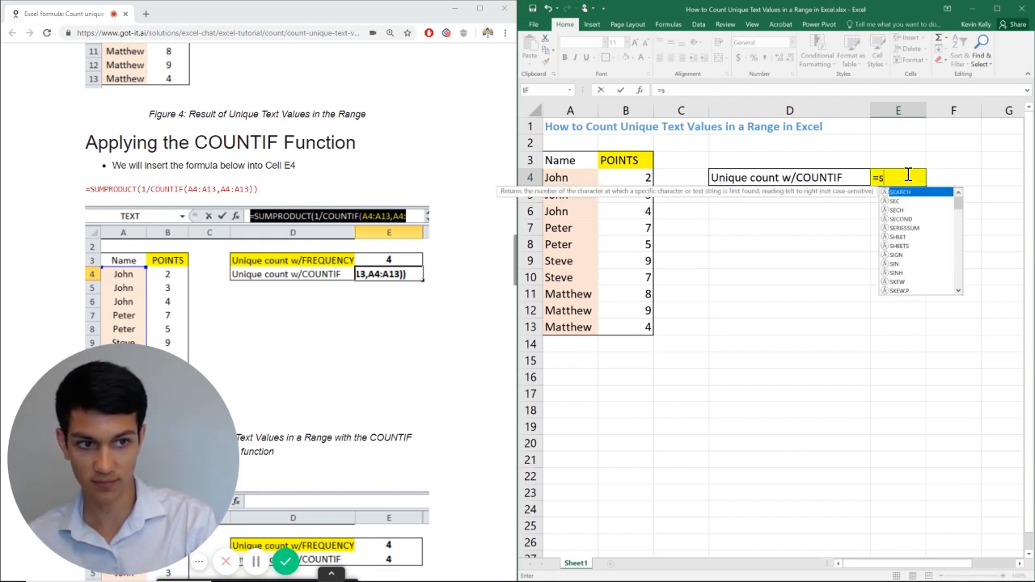
pyautogui.write('UMPRODUCT(1/COU')
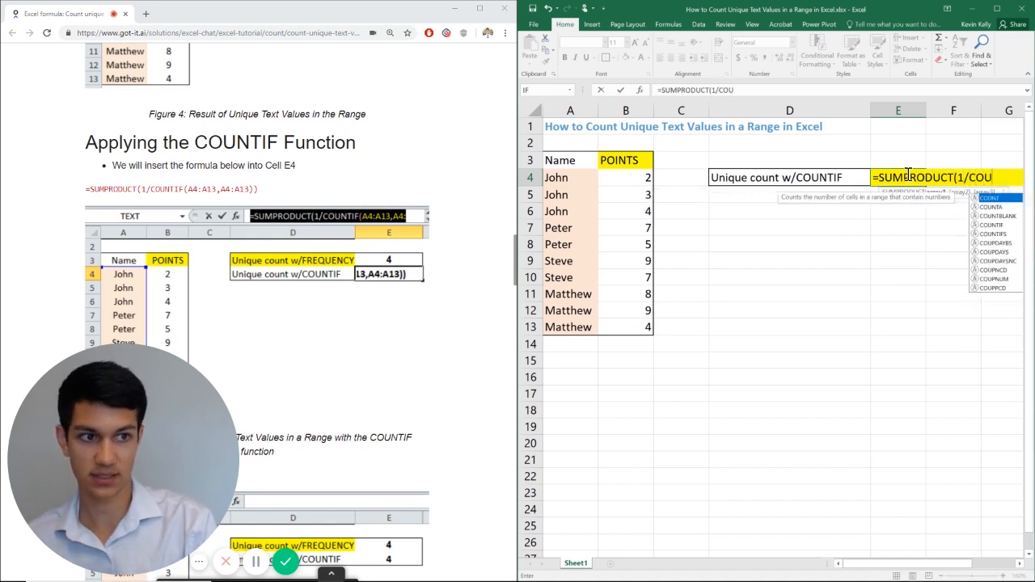
pyautogui.write('NTIF(A4')
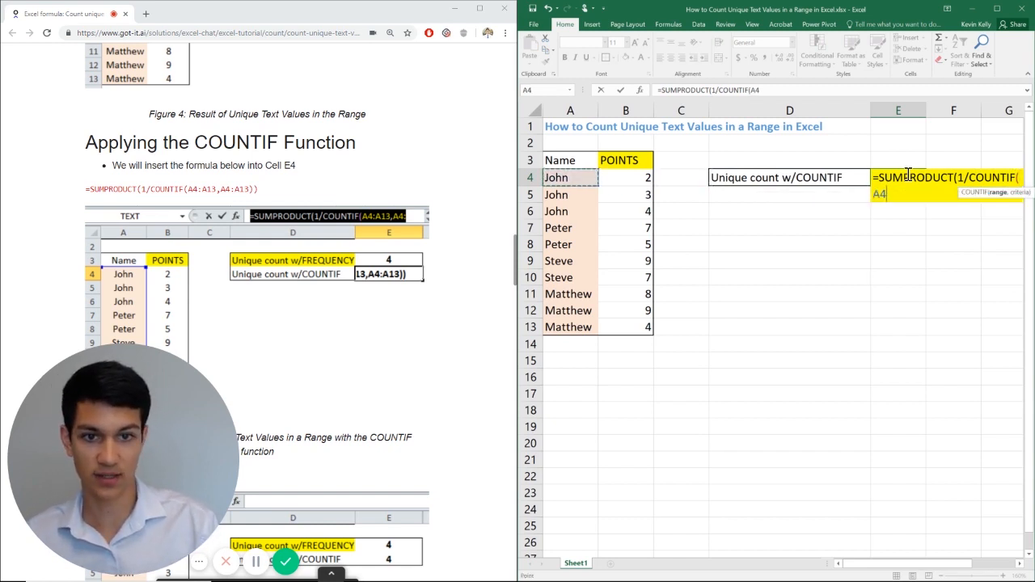
# Select A4:A13 as the first COUNTIF argument and add a comma.
pyautogui.moveTo(570, 177); pyautogui.dragTo(570, 327)
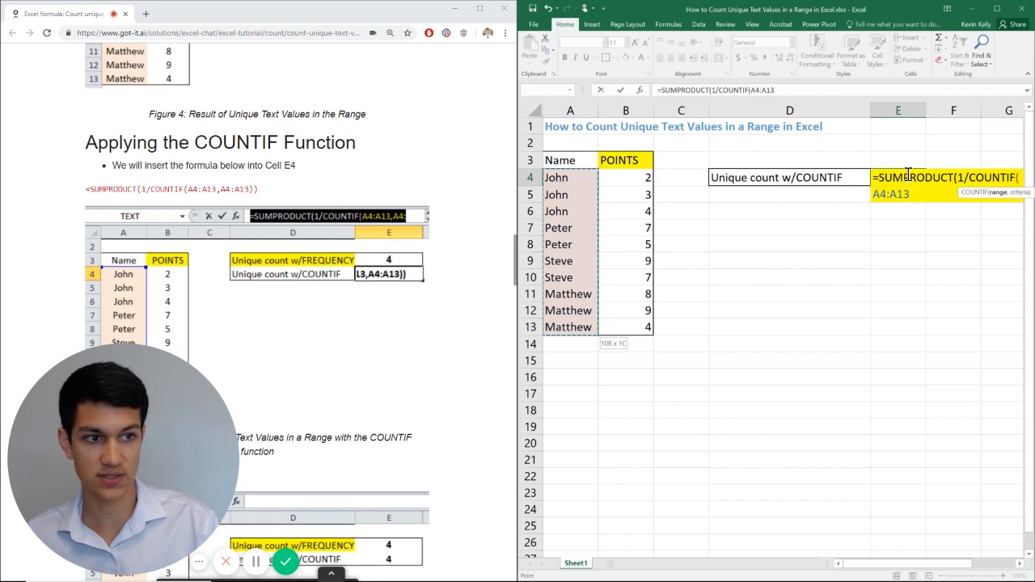
pyautogui.write(',A4:A13))')
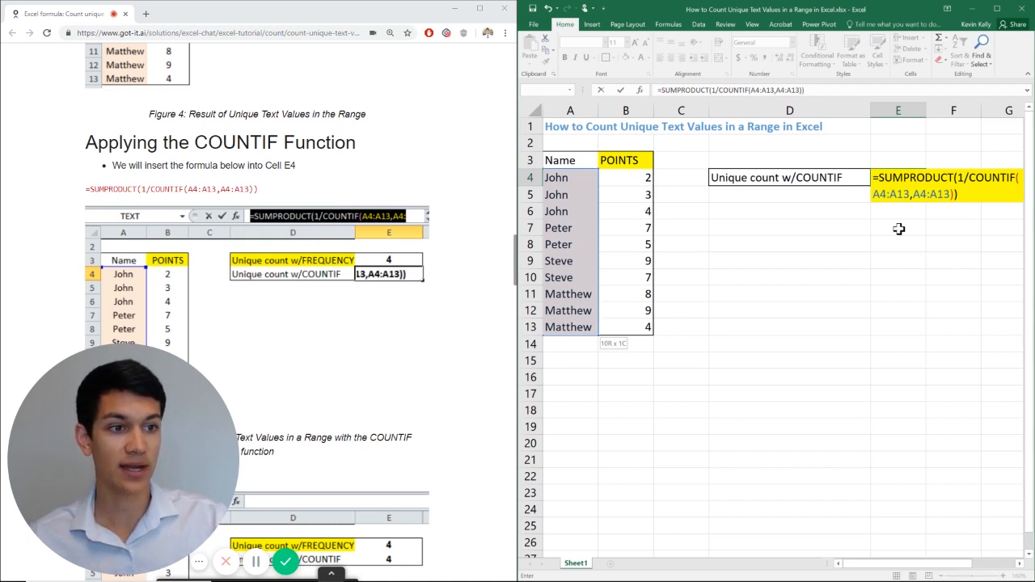
pyautogui.moveTo(566, 234)
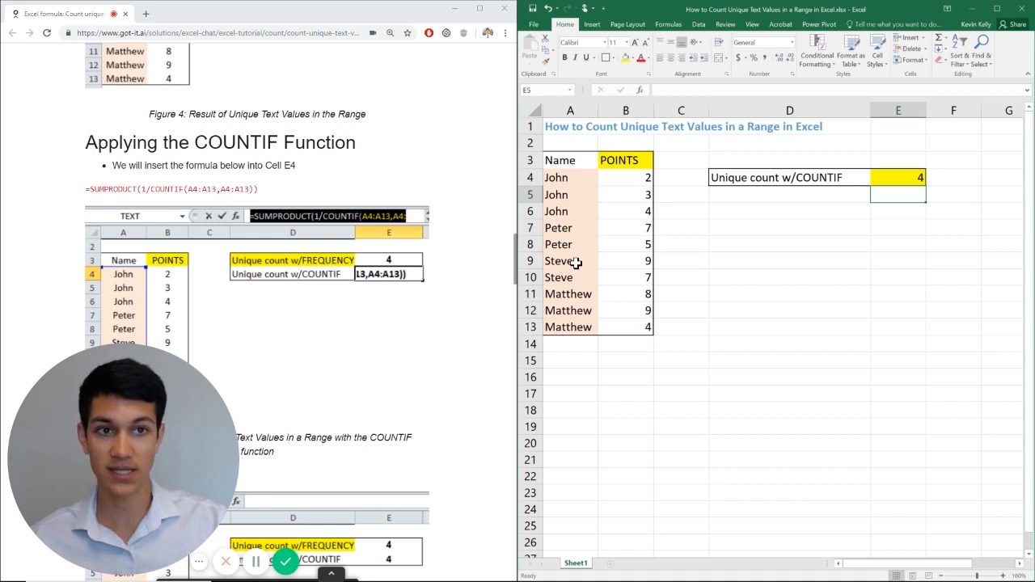
pyautogui.moveTo(597, 302)
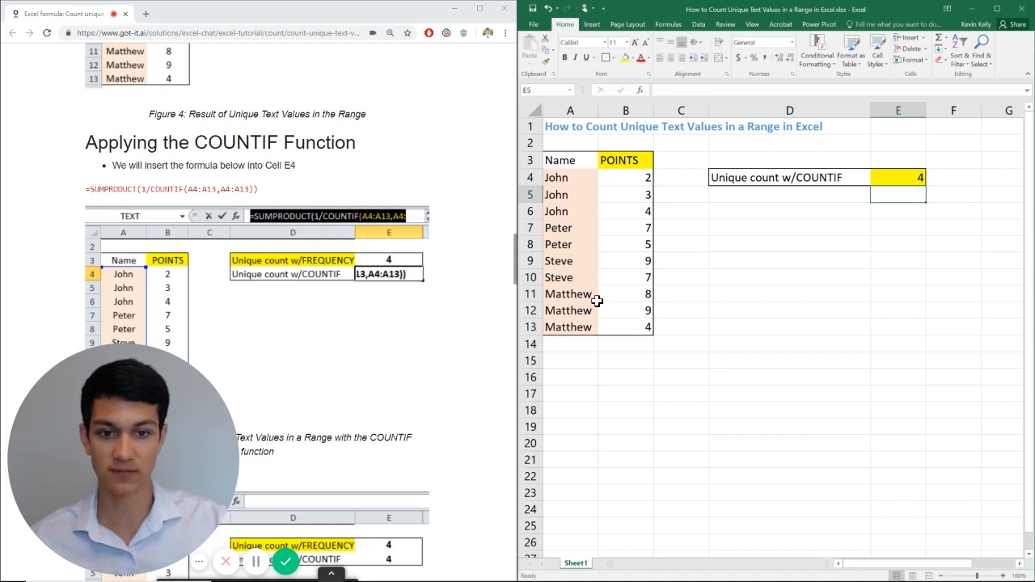